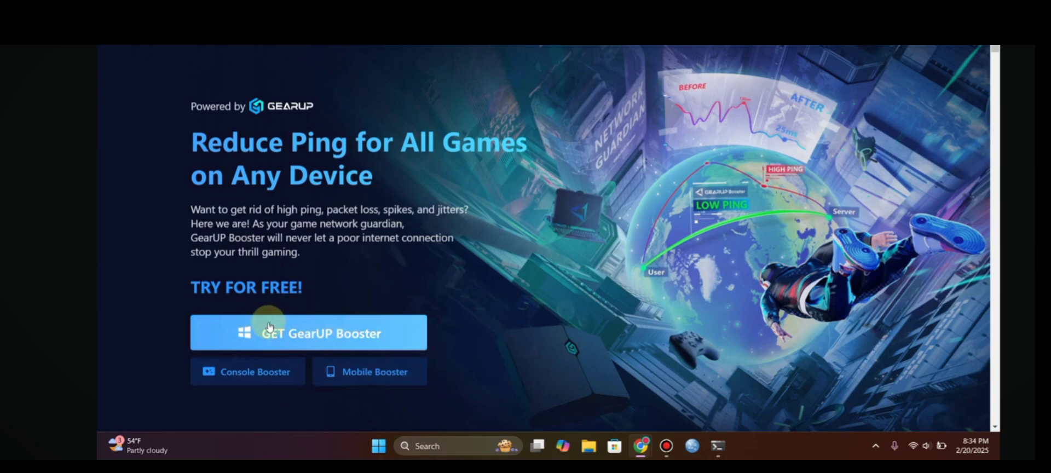
Step: Download the GearUP Booster Windows installer from the GearUP website
{"action": "left_click", "coordinate": [307, 333]}
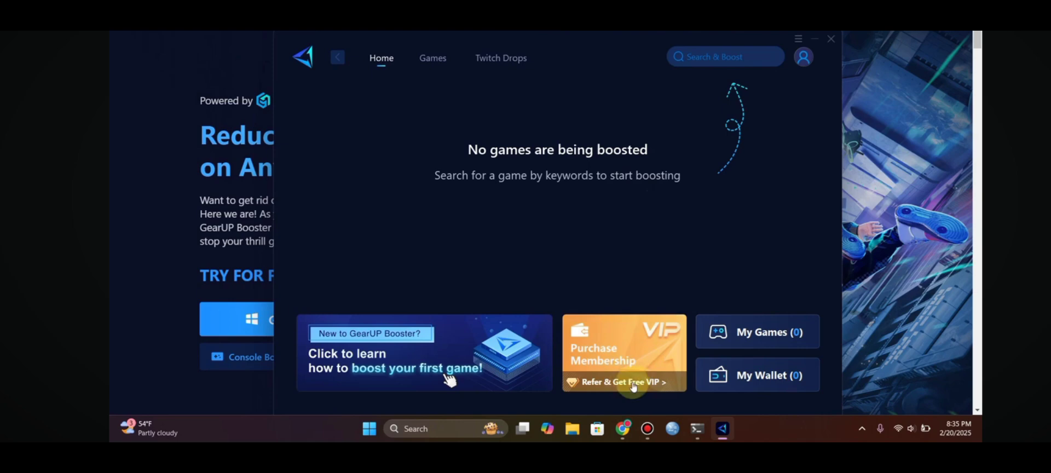
{"action": "left_click", "coordinate": [803, 57]}
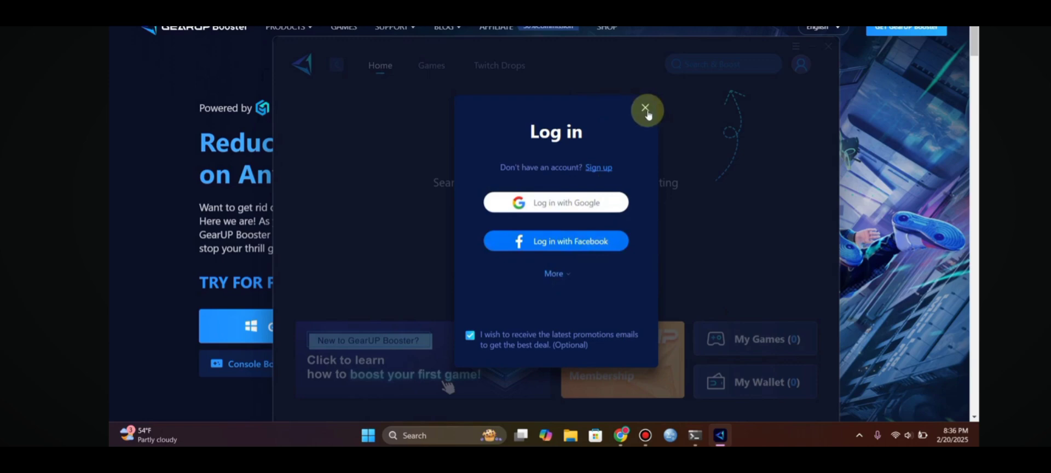
{"action": "left_click", "coordinate": [644, 108]}
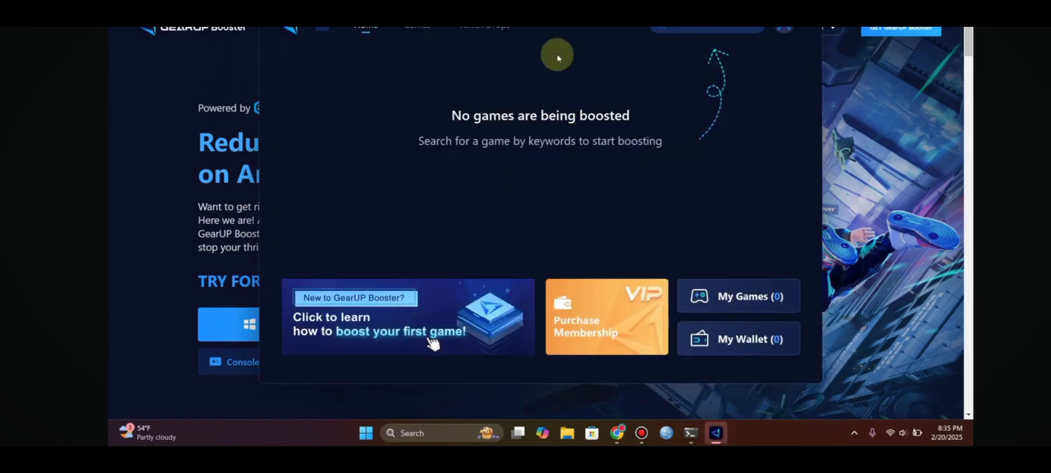